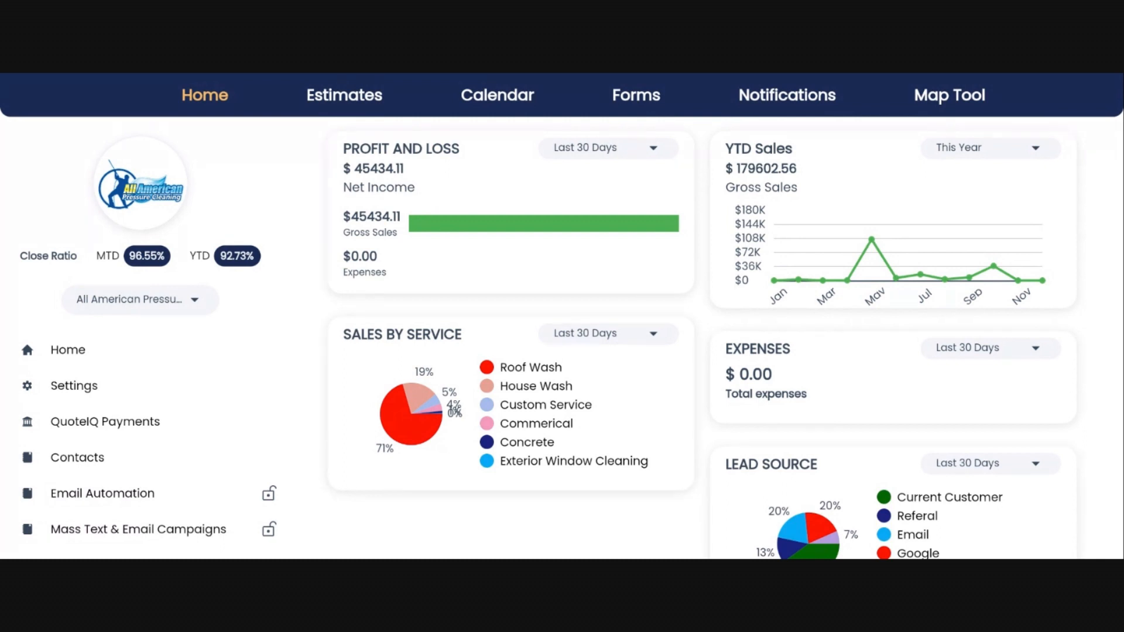
mouse_move(272, 159)
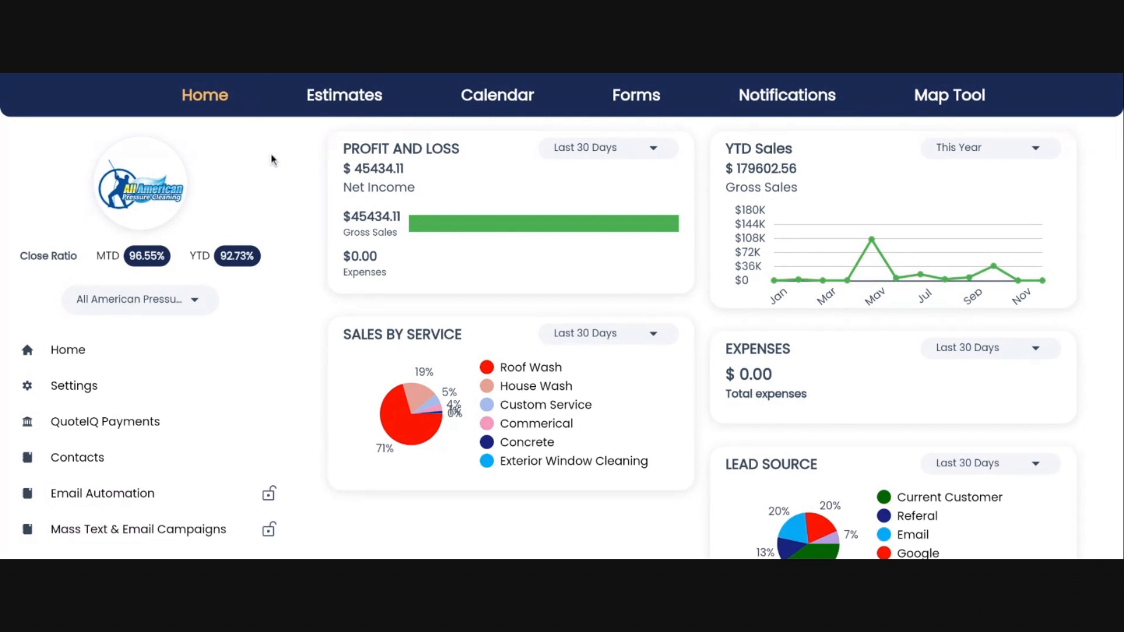
mouse_move(81, 390)
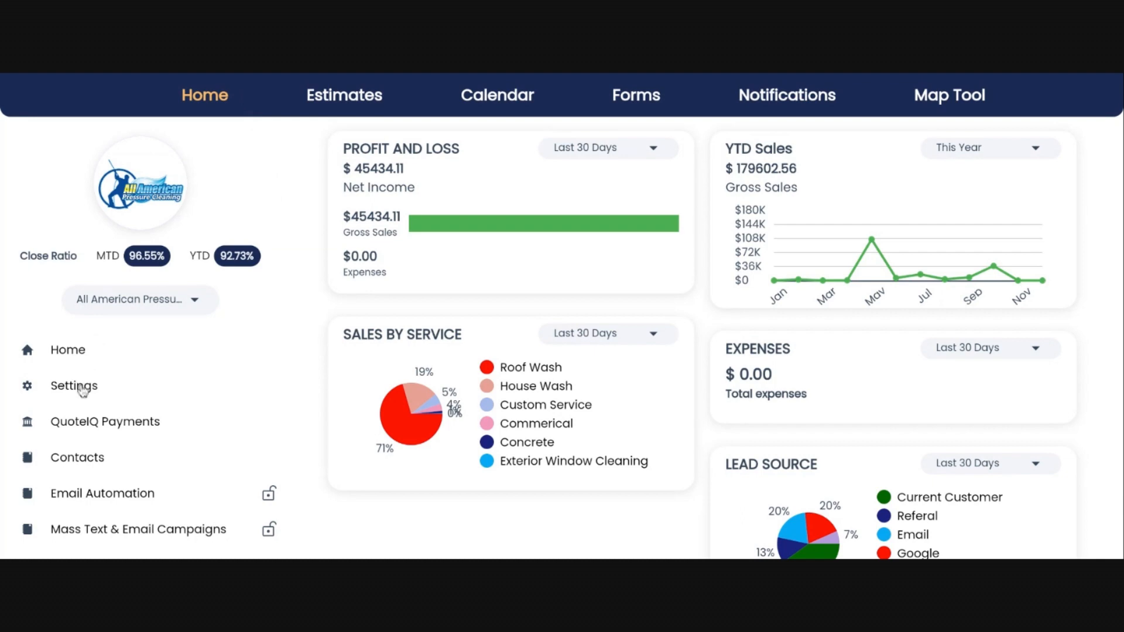
- Go to Settings and open Import Contacts under Company Info
left_click(73, 385)
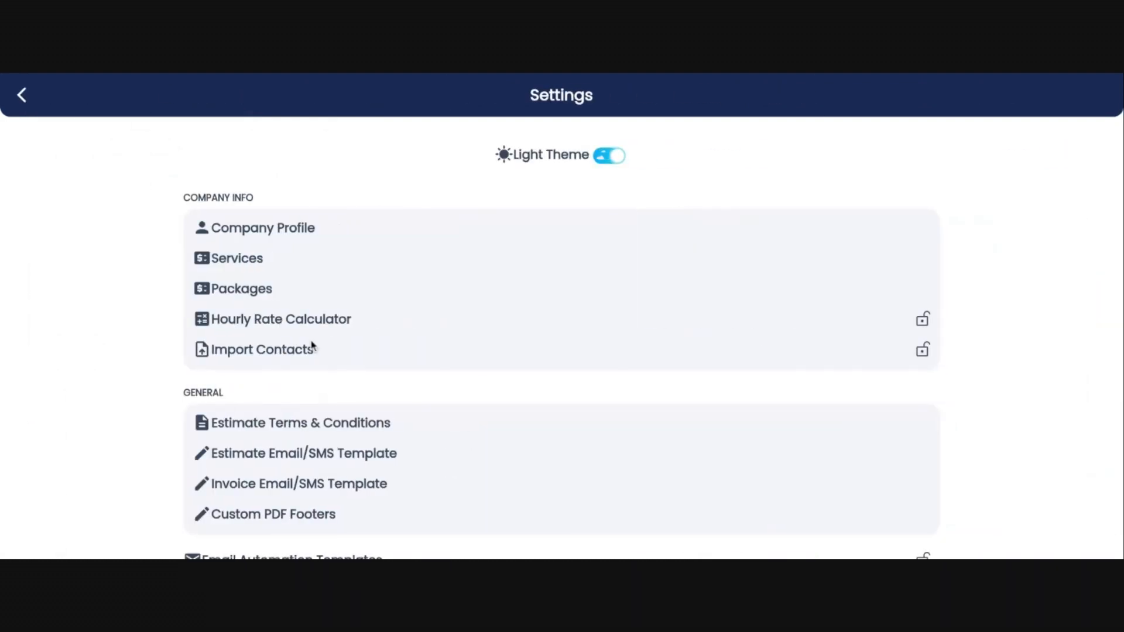
left_click(263, 348)
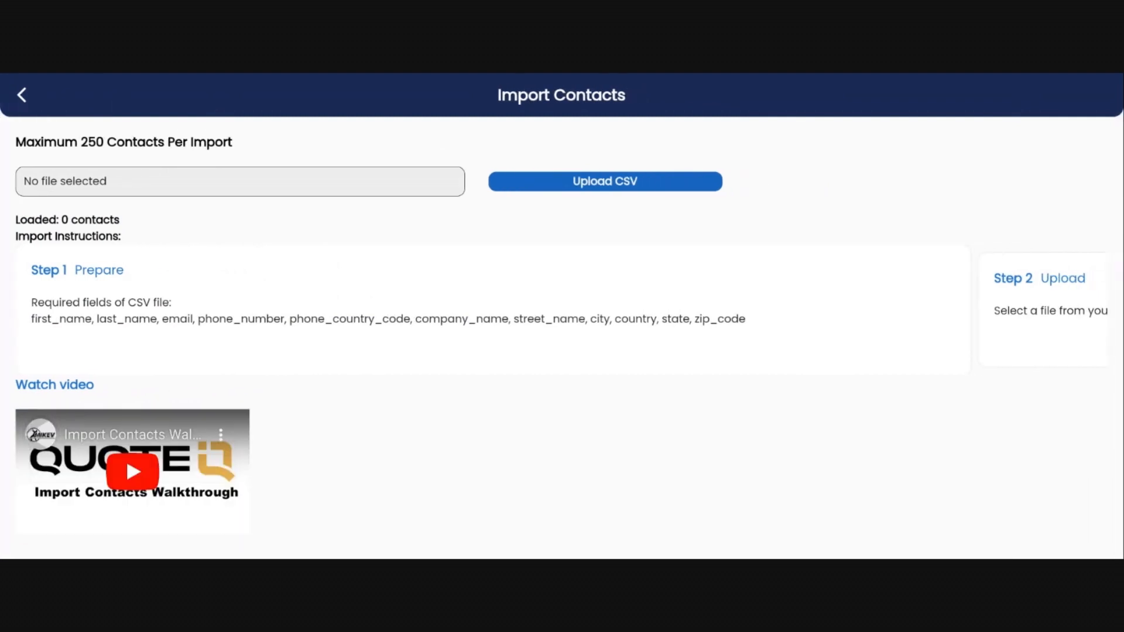
mouse_move(312, 204)
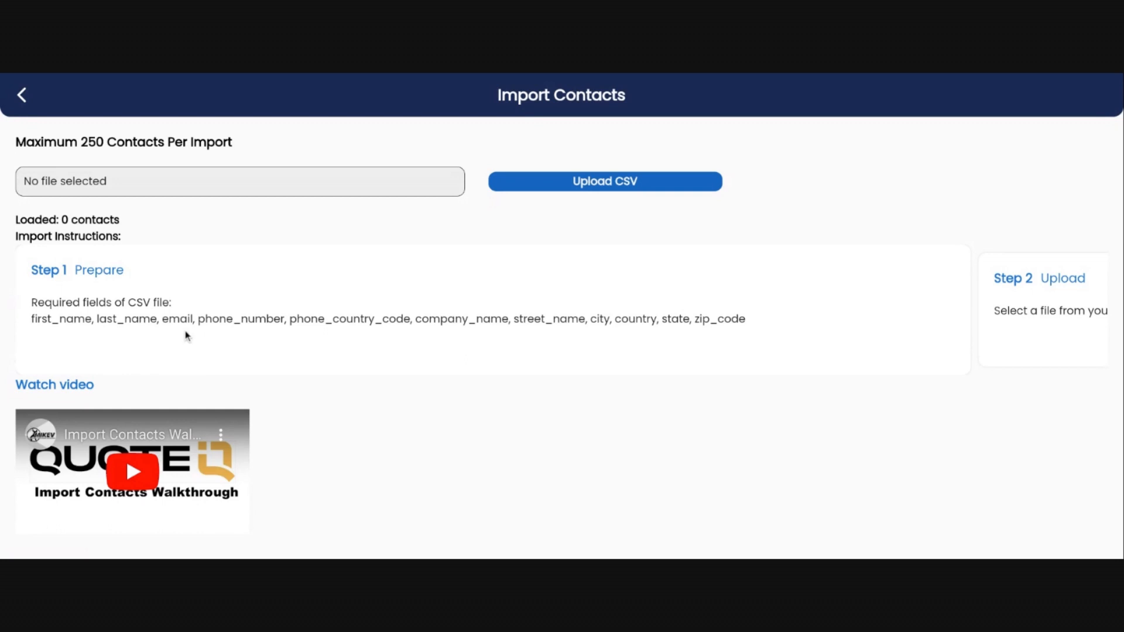
mouse_move(47, 333)
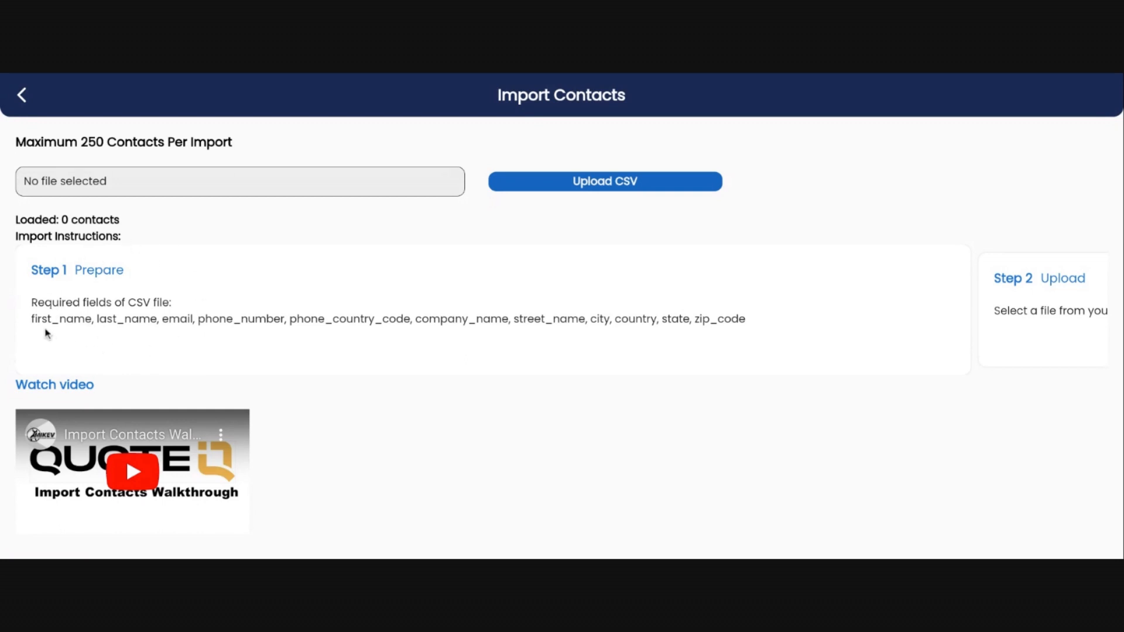
mouse_move(65, 330)
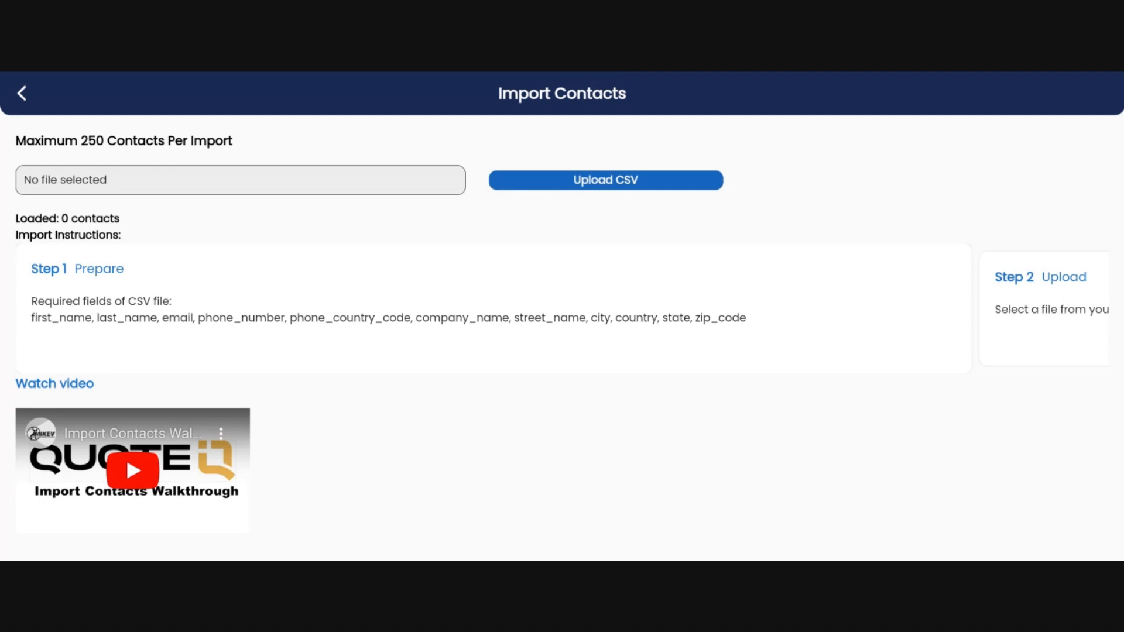
- Upload csv12345--new.csv with its three contacts and finish the upload
left_click(604, 179)
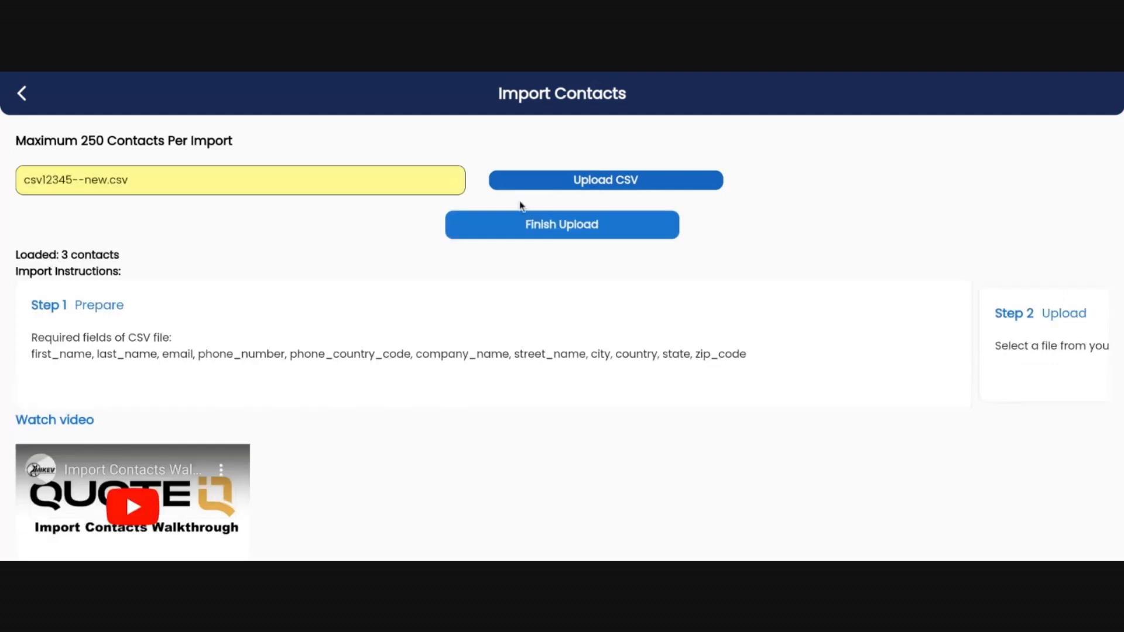
left_click(561, 224)
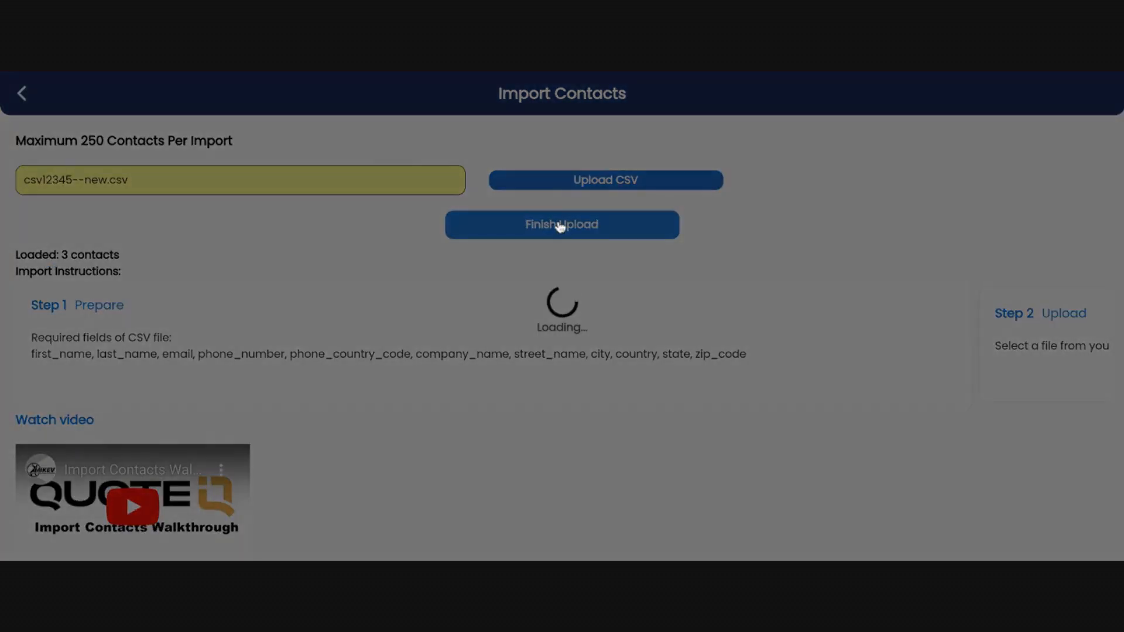
left_click(561, 224)
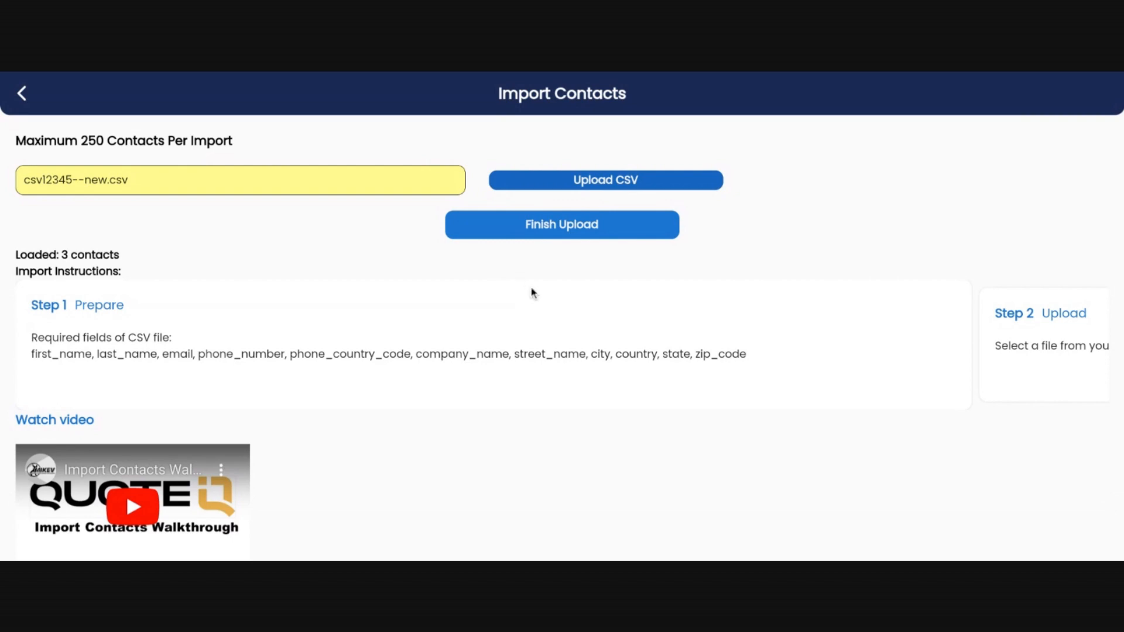
- Search Contacts for 'test' to find the three imported contacts, then return Home
left_click(22, 93)
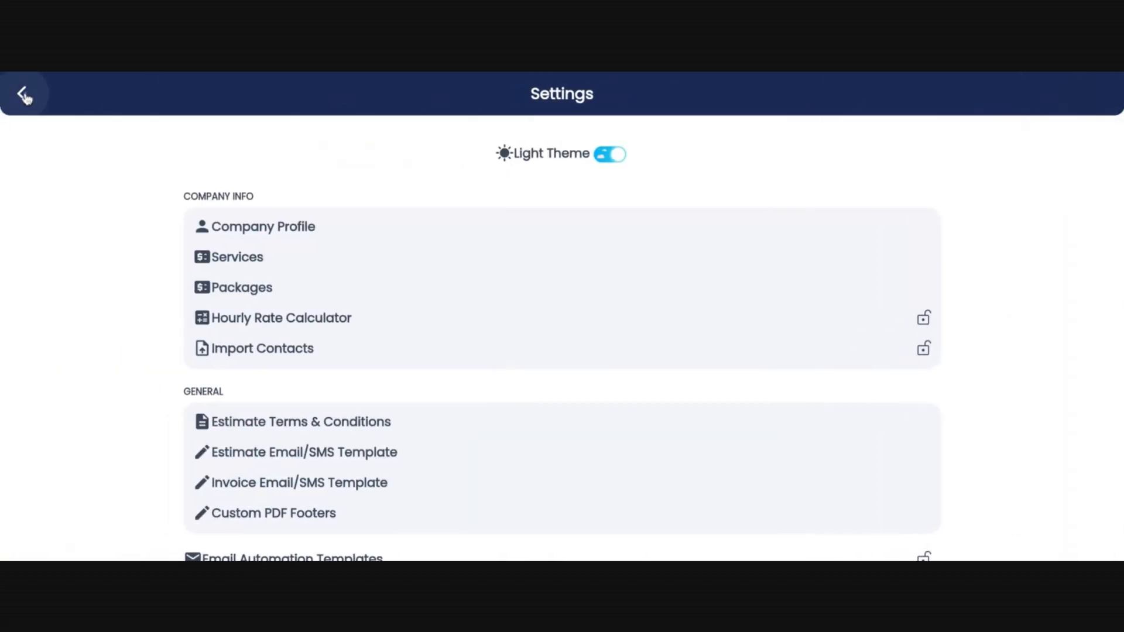
left_click(261, 348)
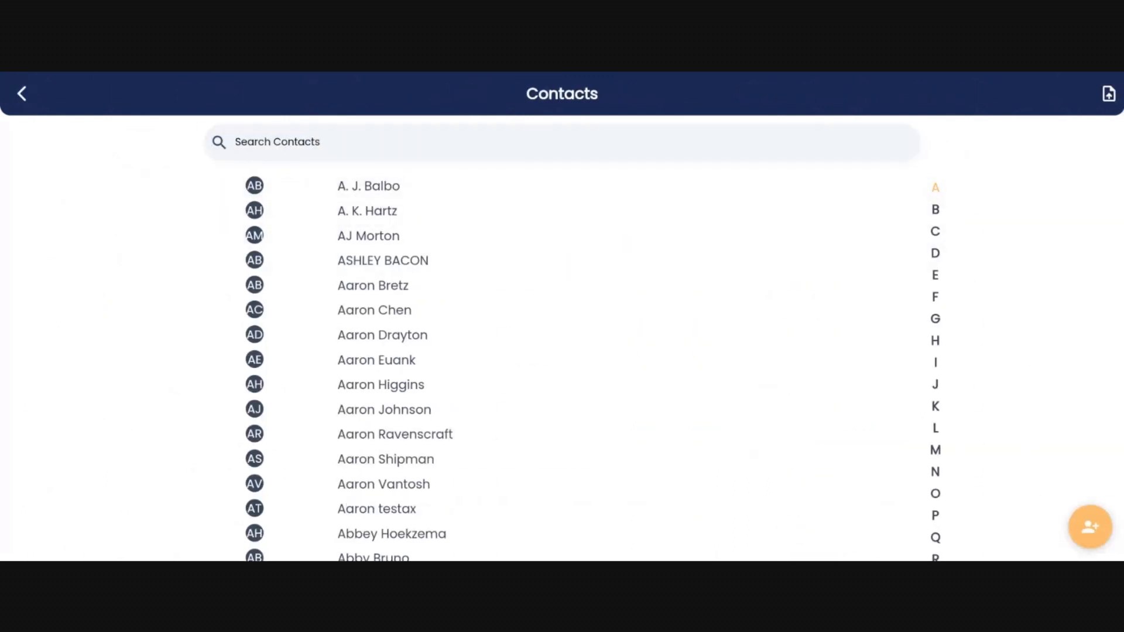
type("test")
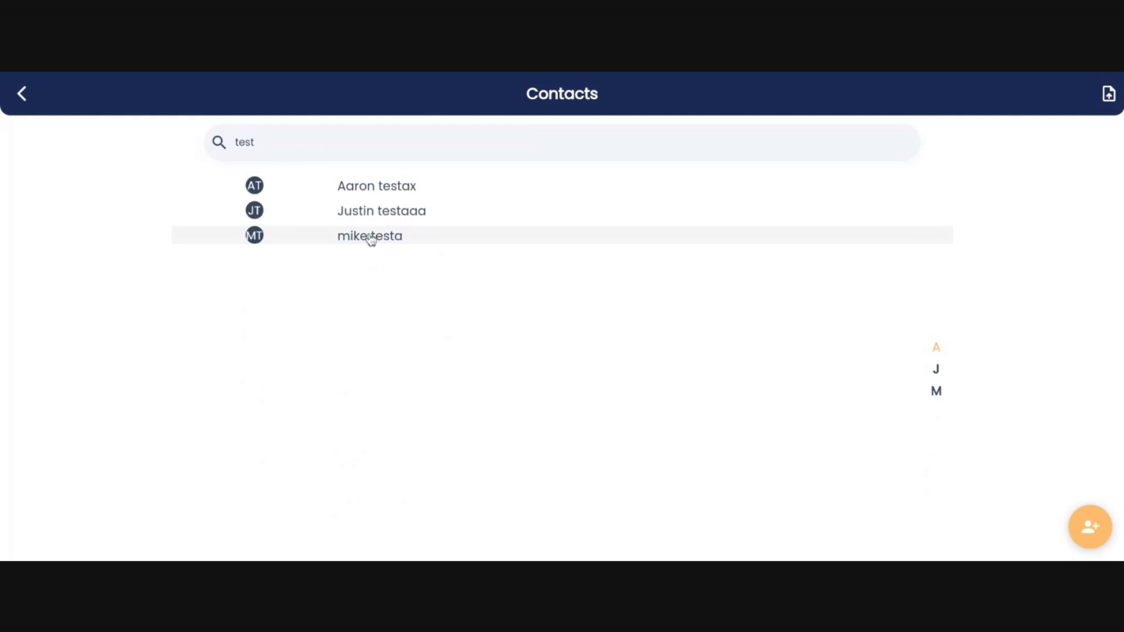
left_click(21, 94)
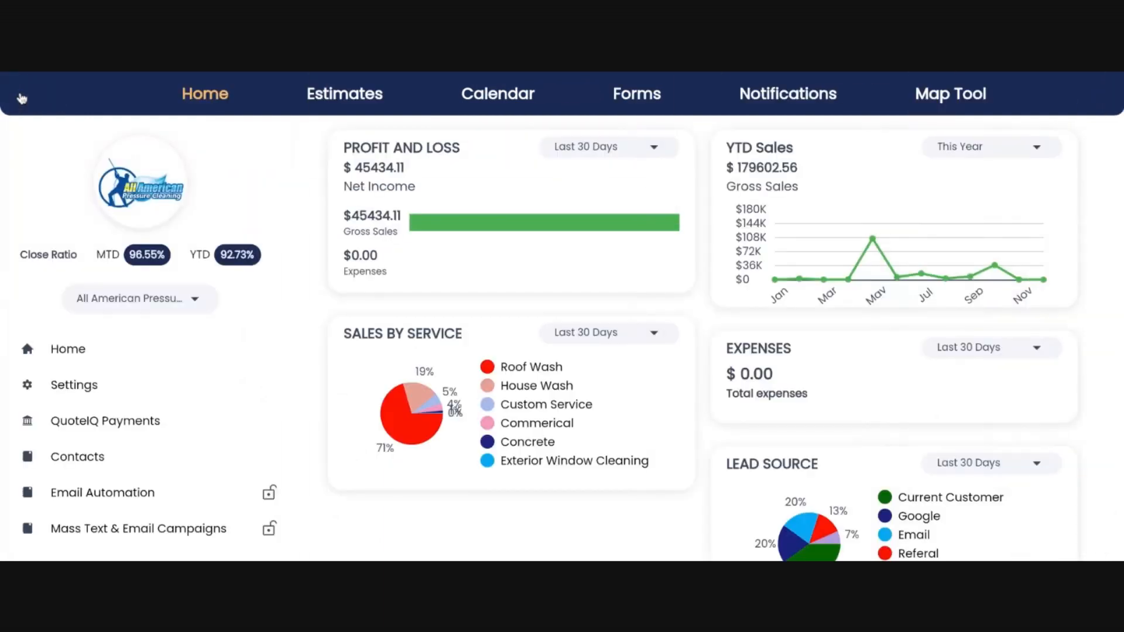
mouse_move(43, 278)
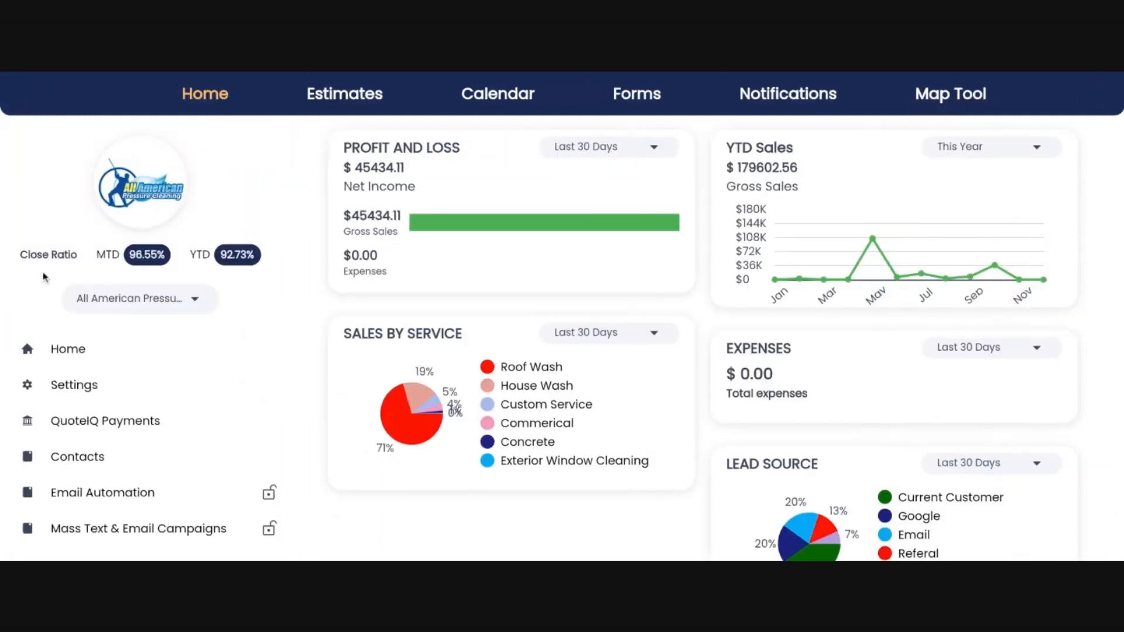